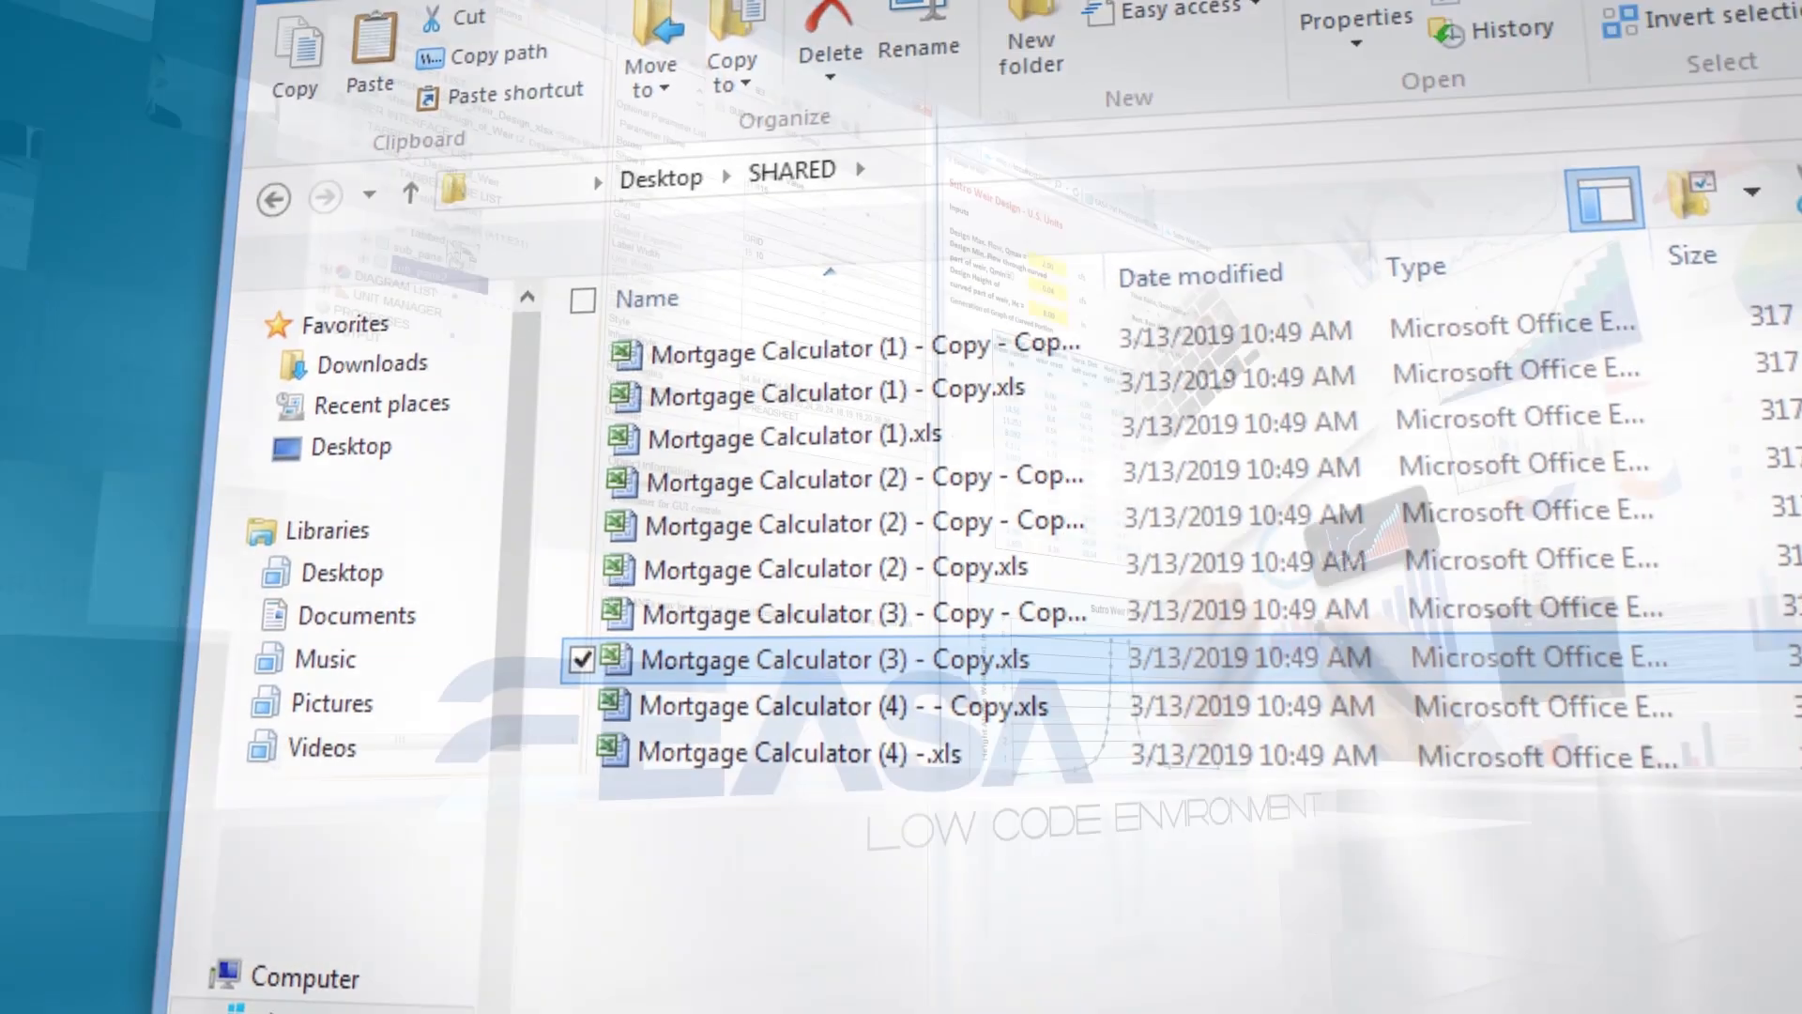
Close the SHARED folder window of Mortgage Calculator copies to reveal the desktop.
double_click(831, 659)
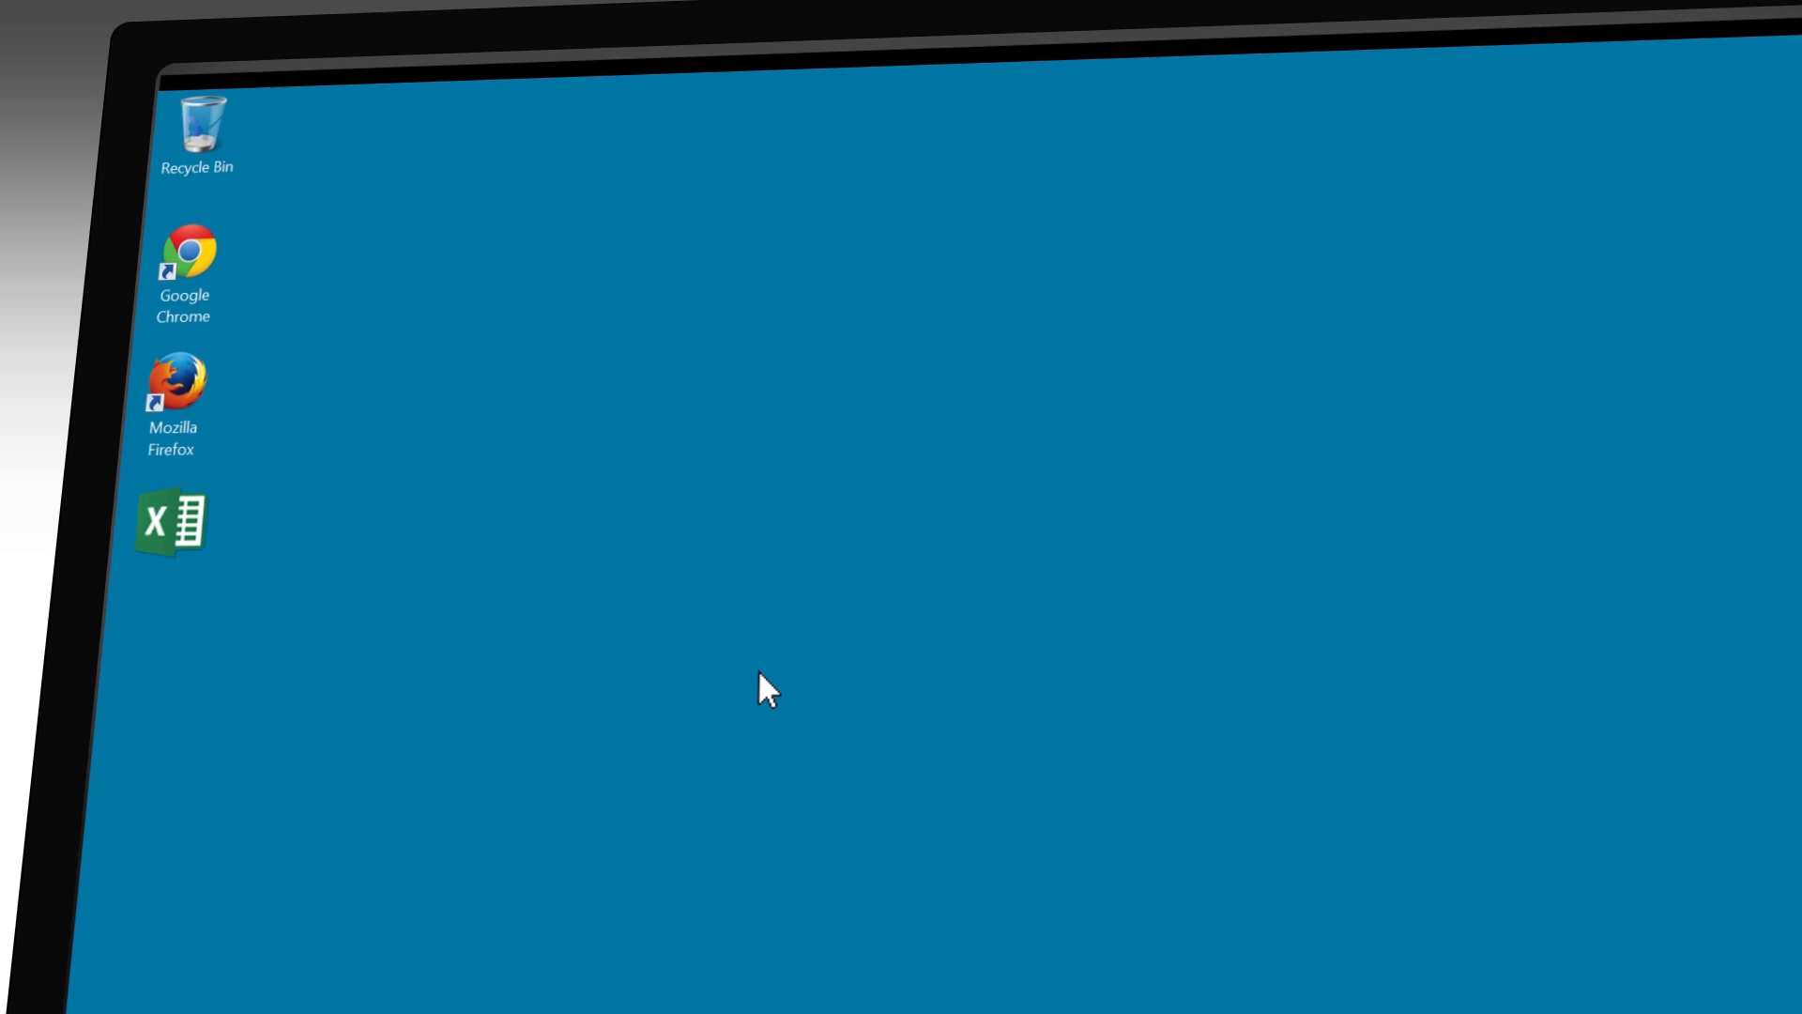
mouse_move(543, 529)
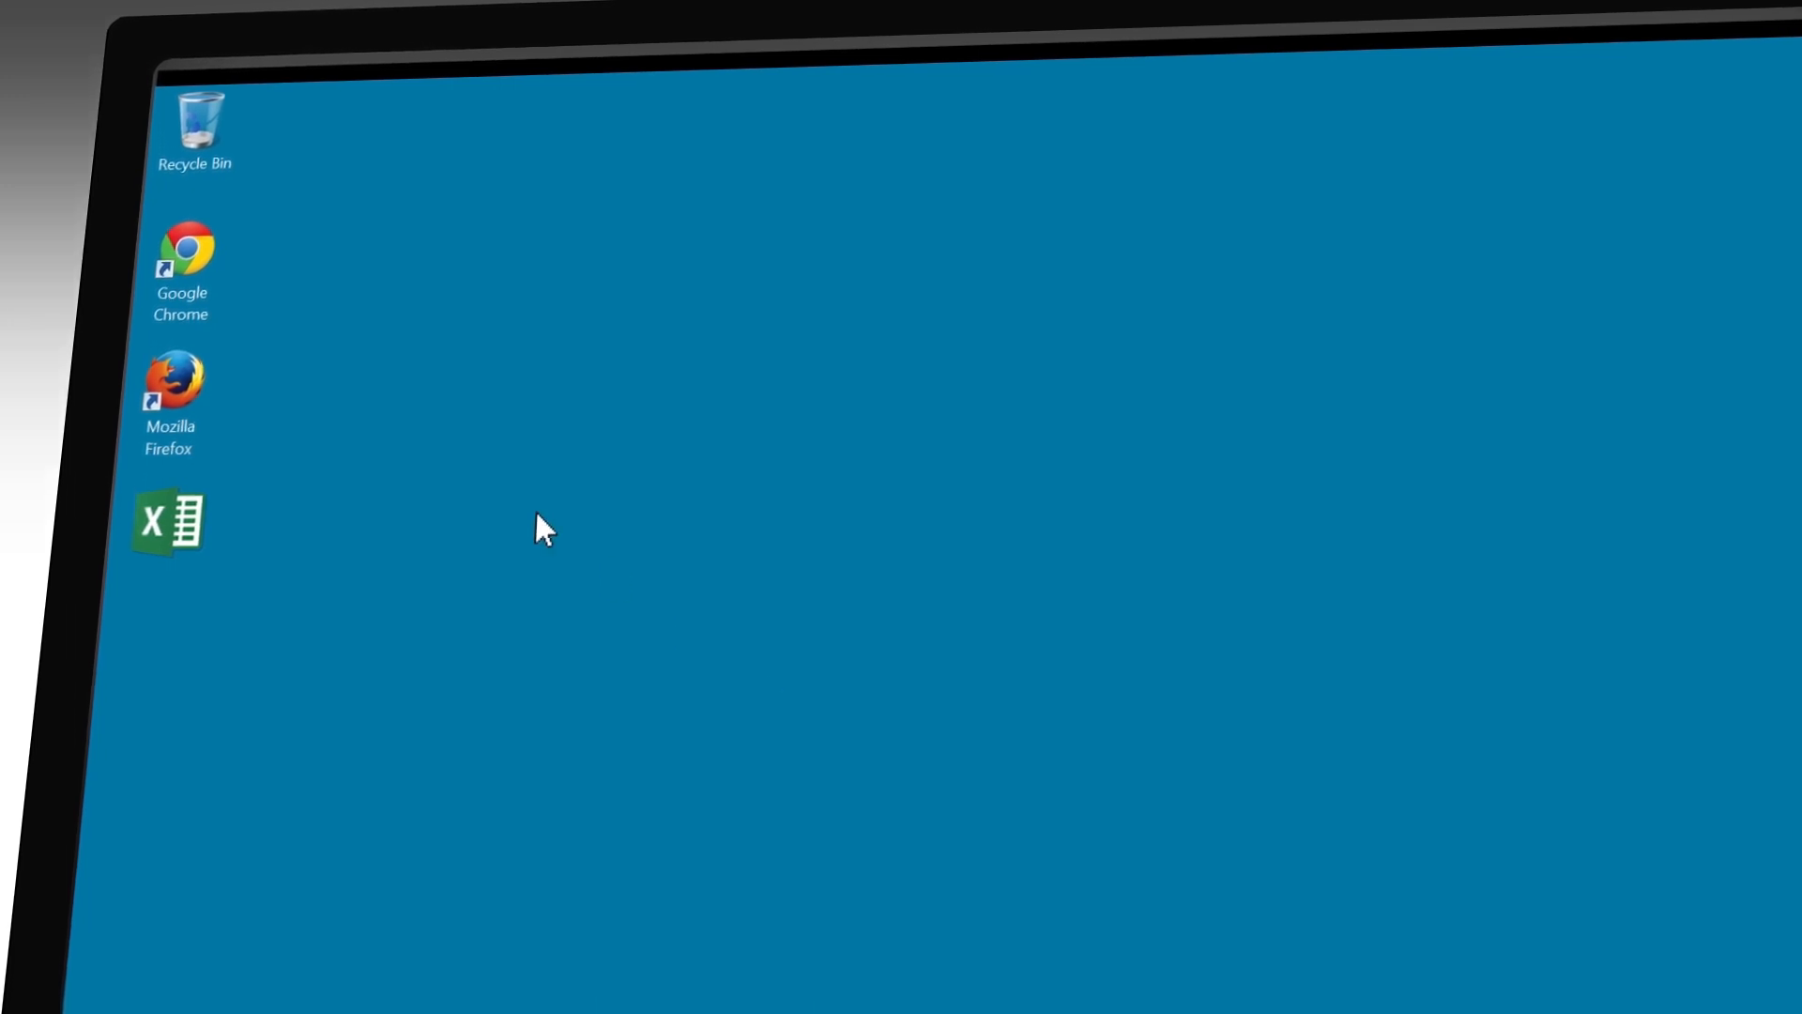
Launch Google Chrome from its desktop shortcut.
double_click(184, 272)
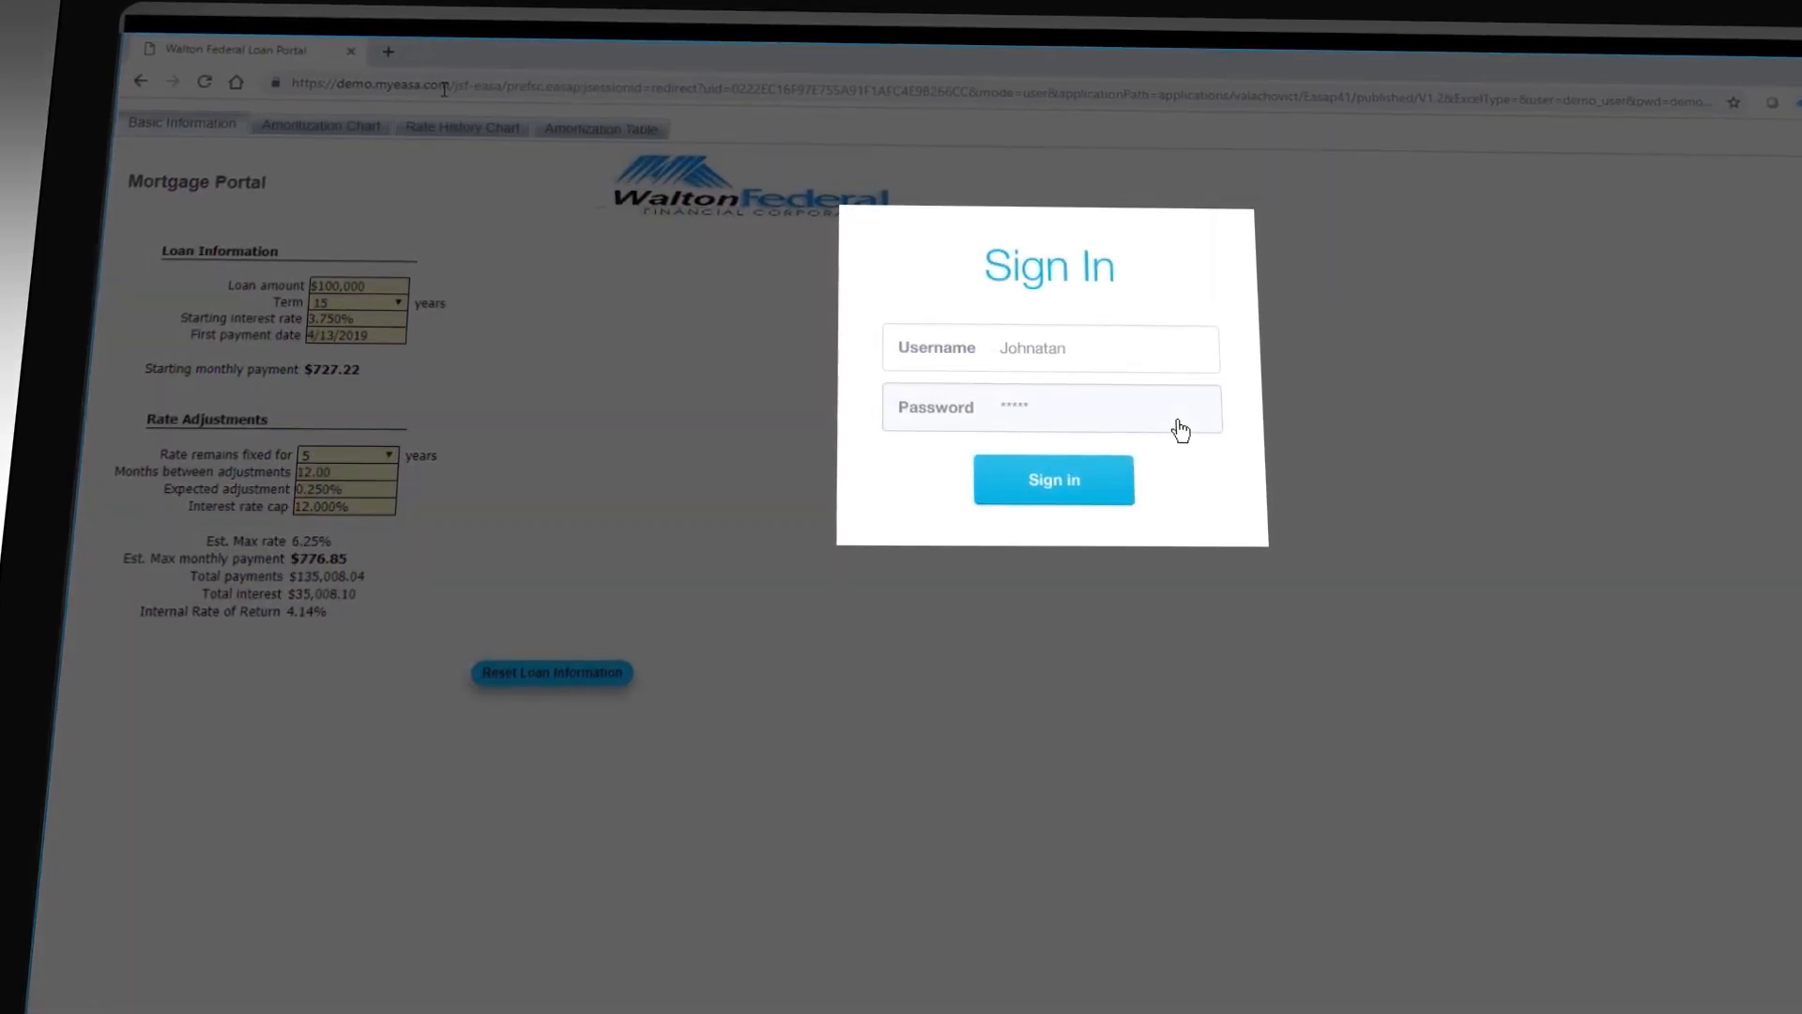
Sign in to the Walton Federal Mortgage Portal to reach the Interest Rate History chart.
click(1053, 480)
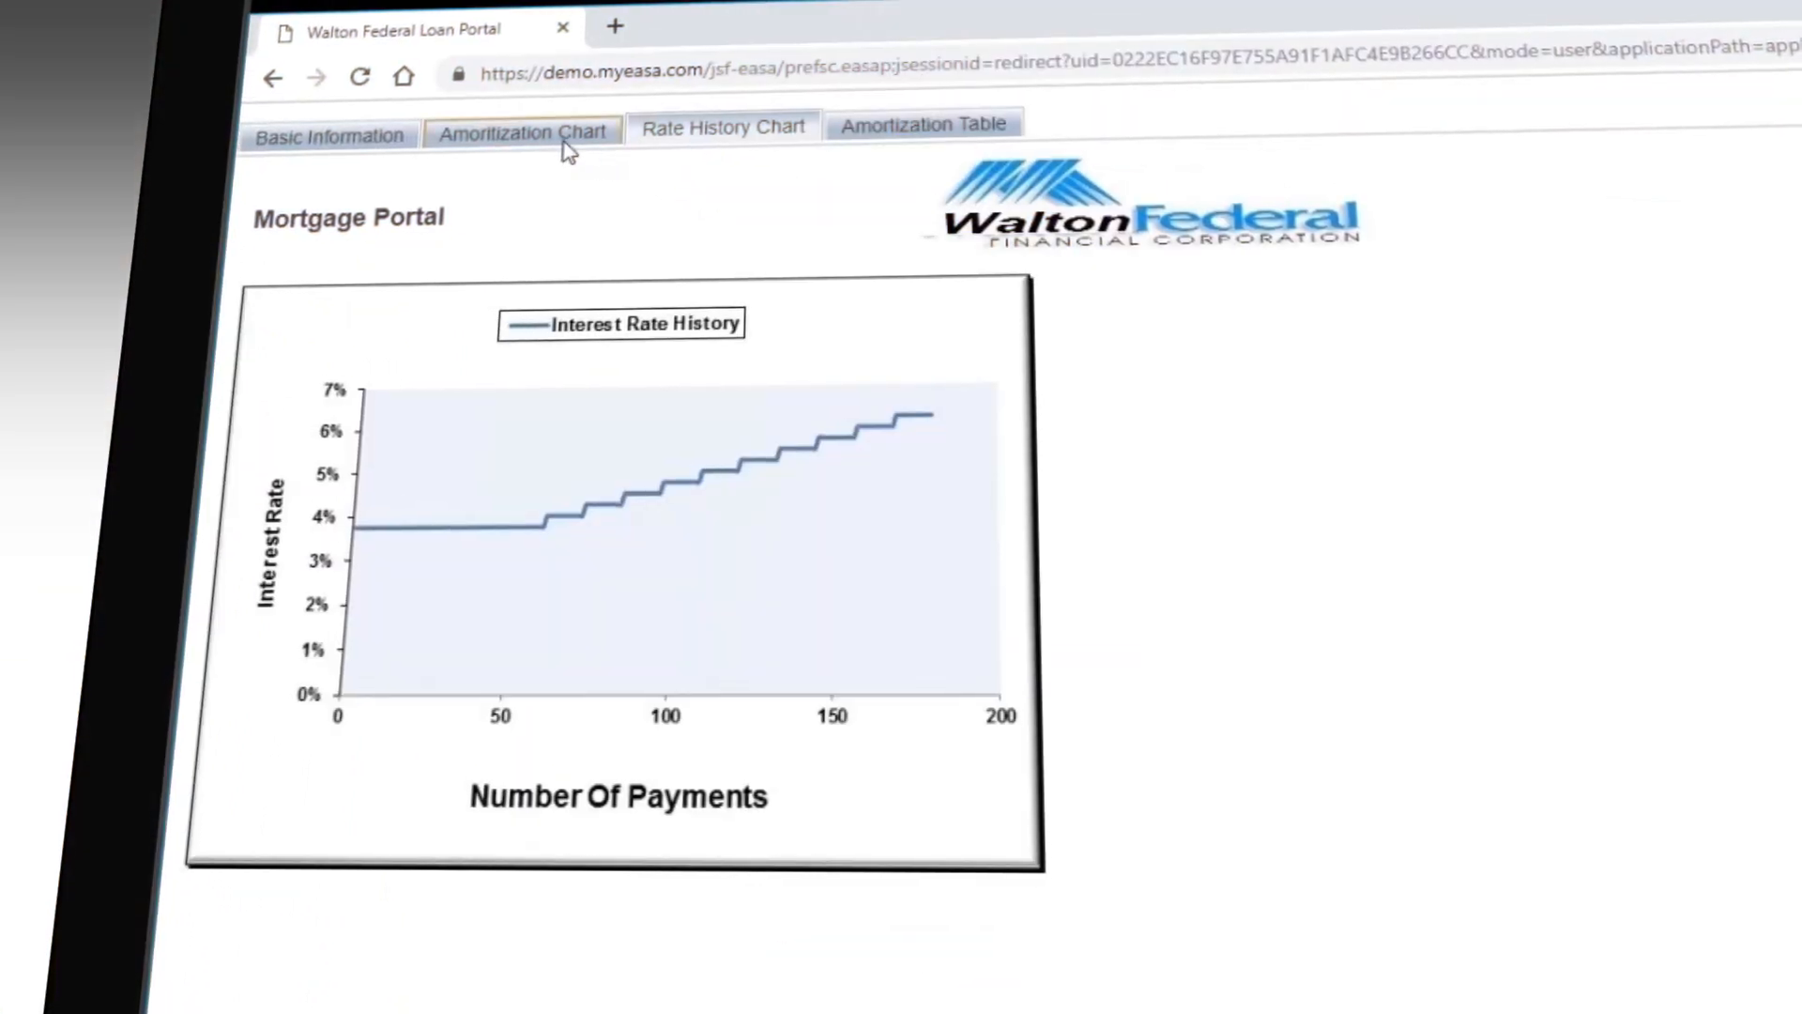
View the Amortization Chart and Amortization Table tabs, then go back to Basic Information.
click(521, 130)
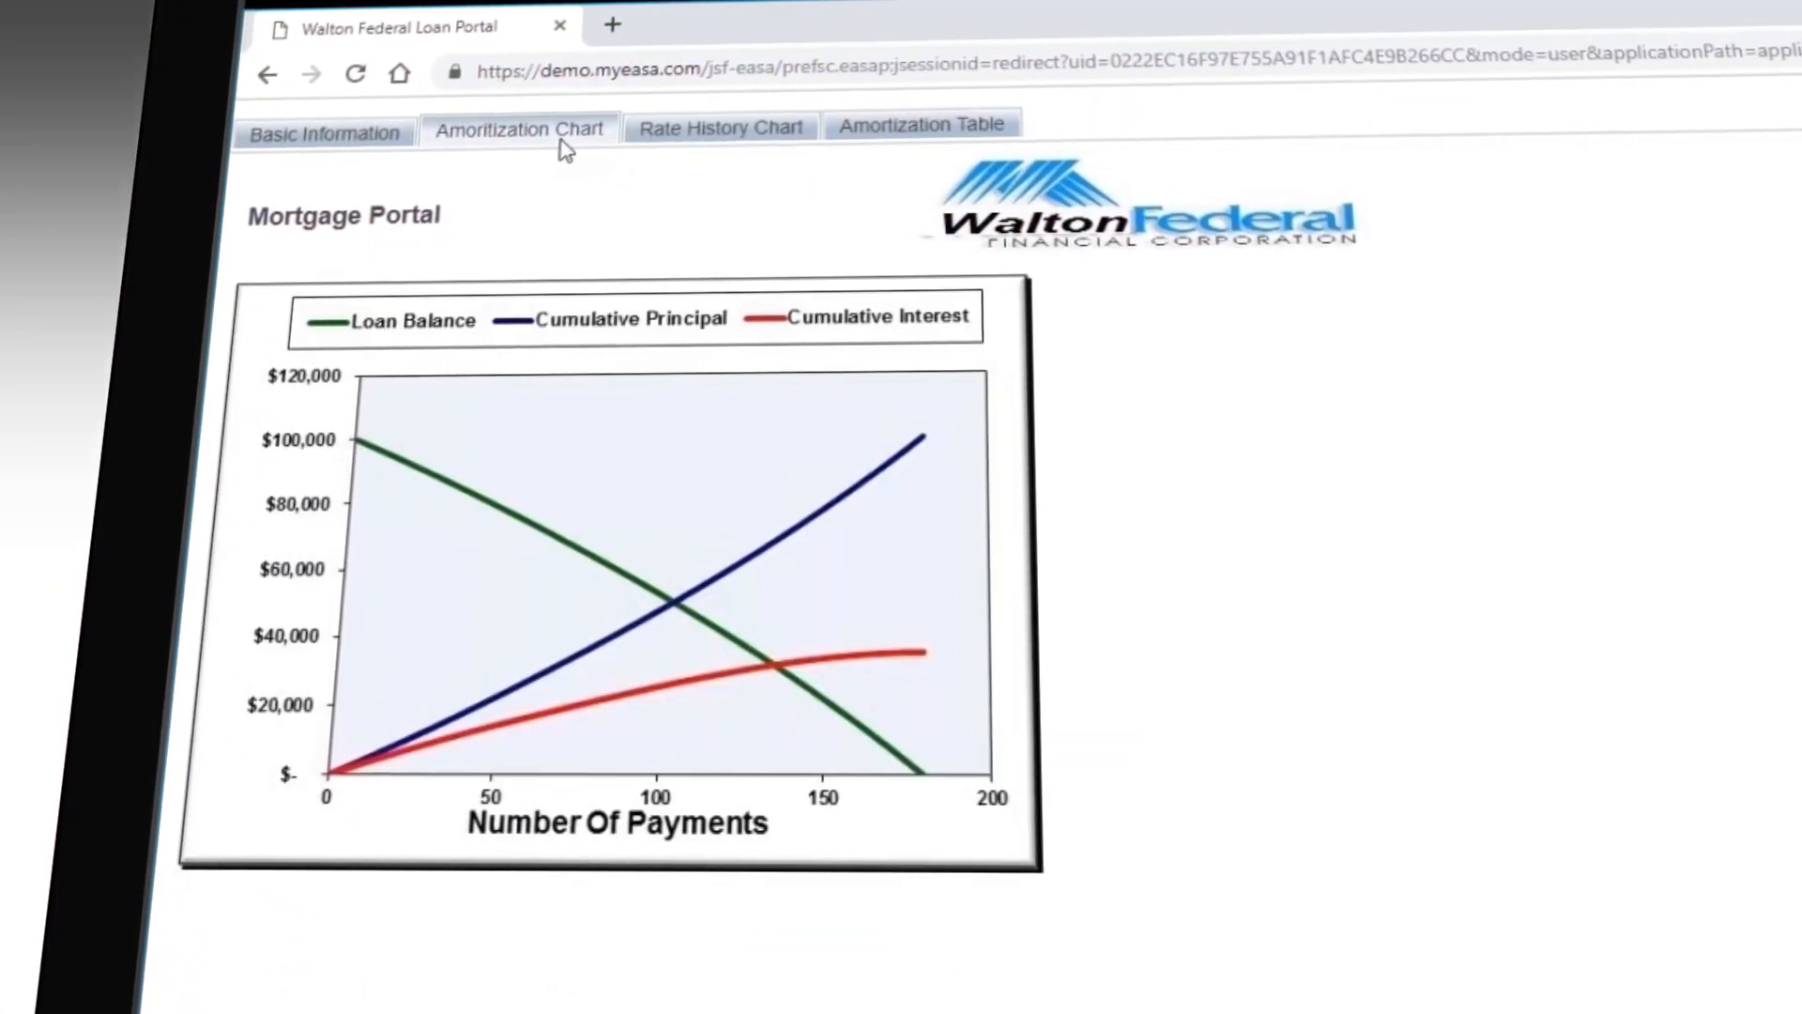
click(920, 123)
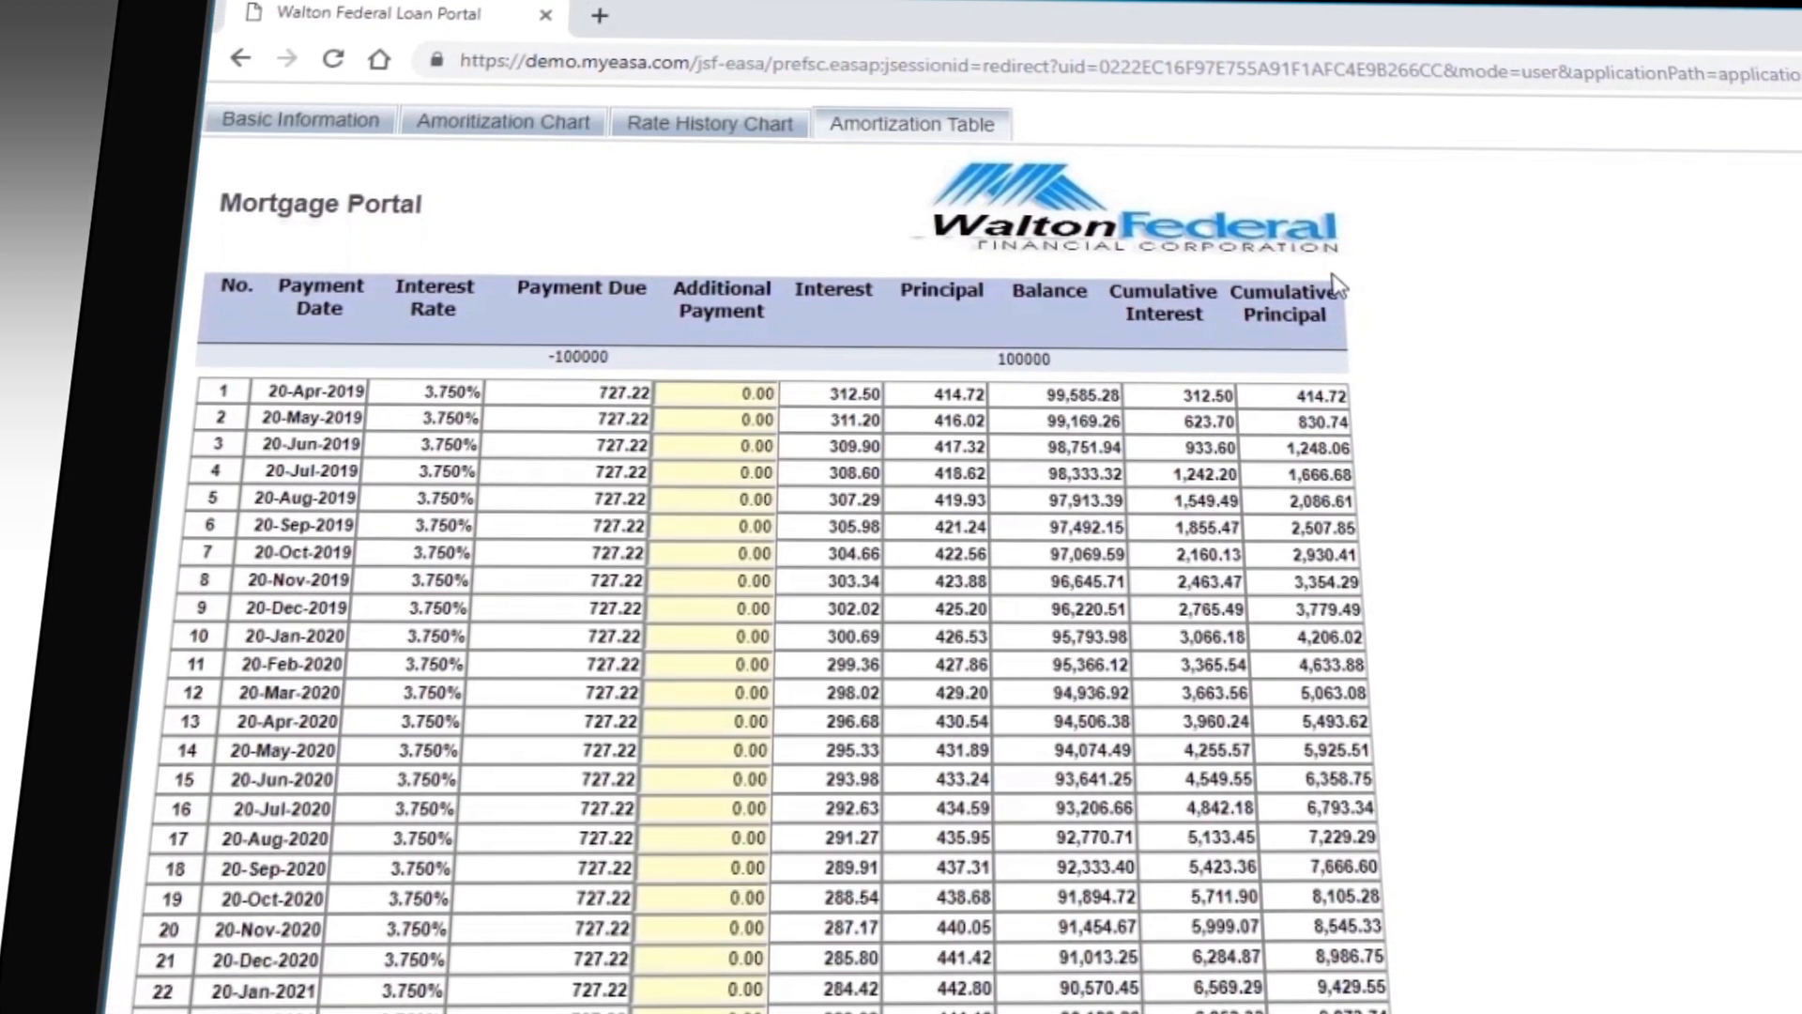
click(299, 119)
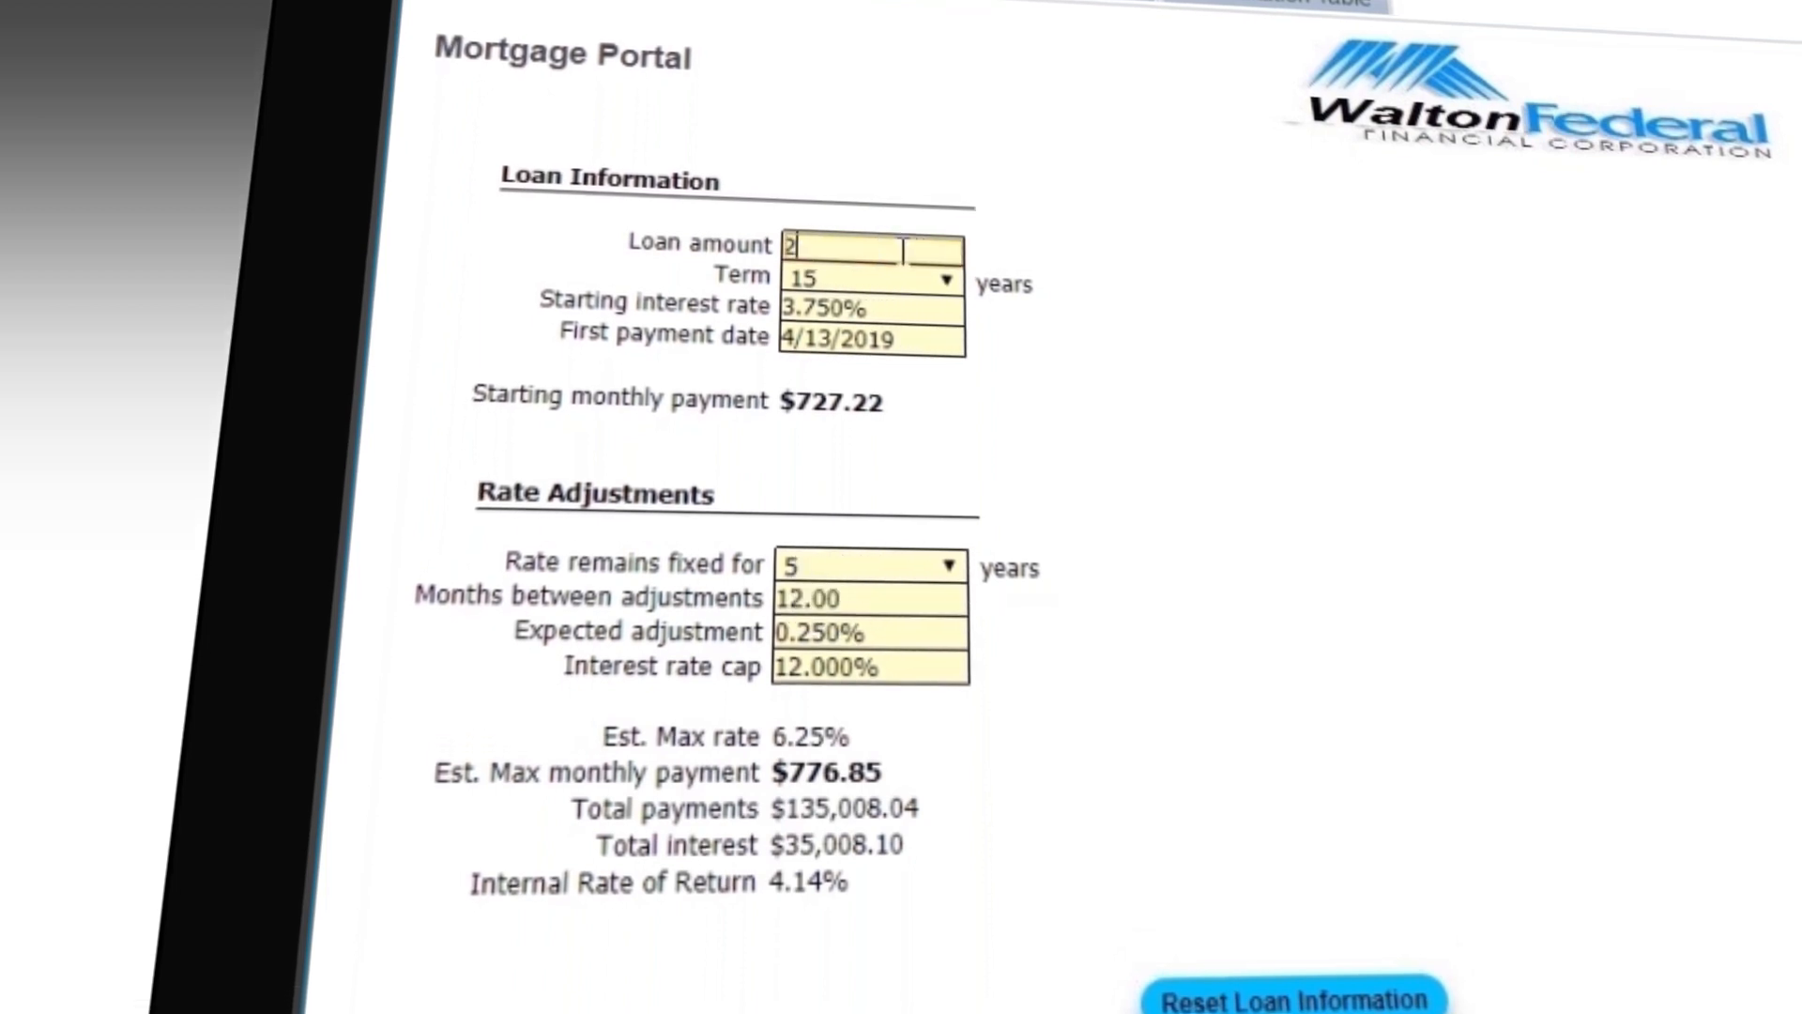
Set loan amount 250000 and term 30 years; try editing the $1,157.79 payment.
text(2500000)
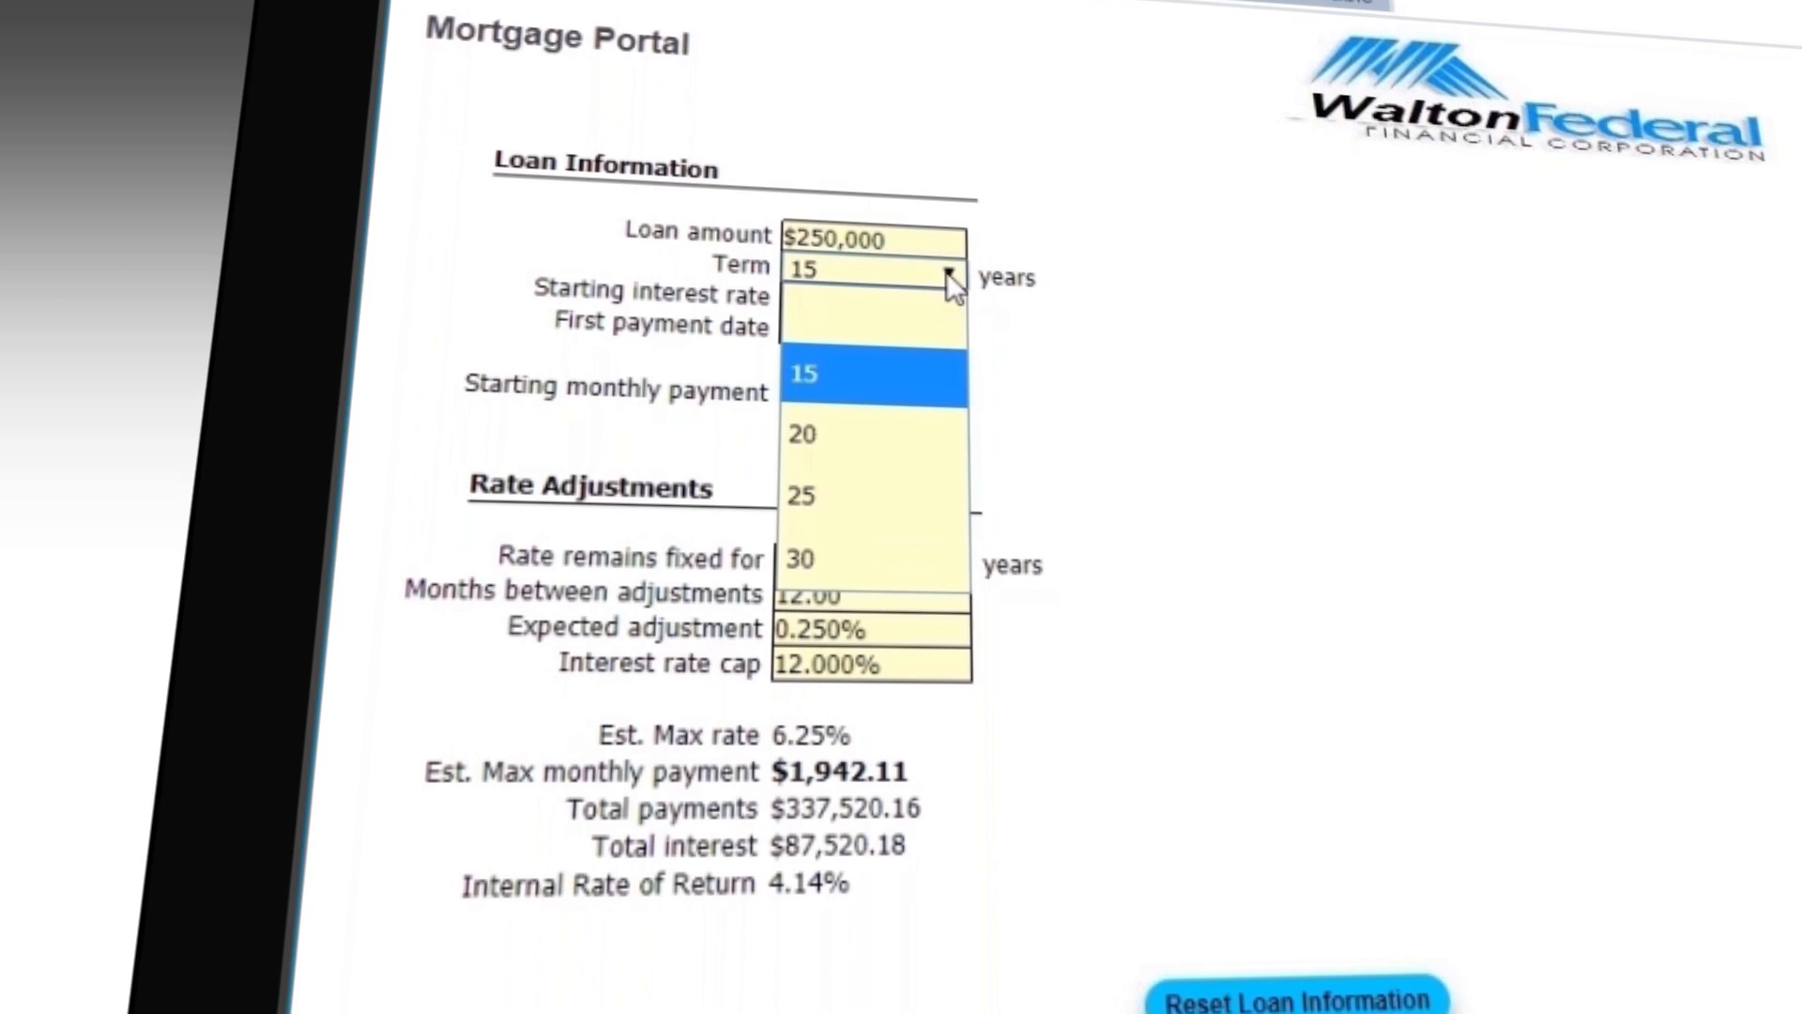
click(799, 561)
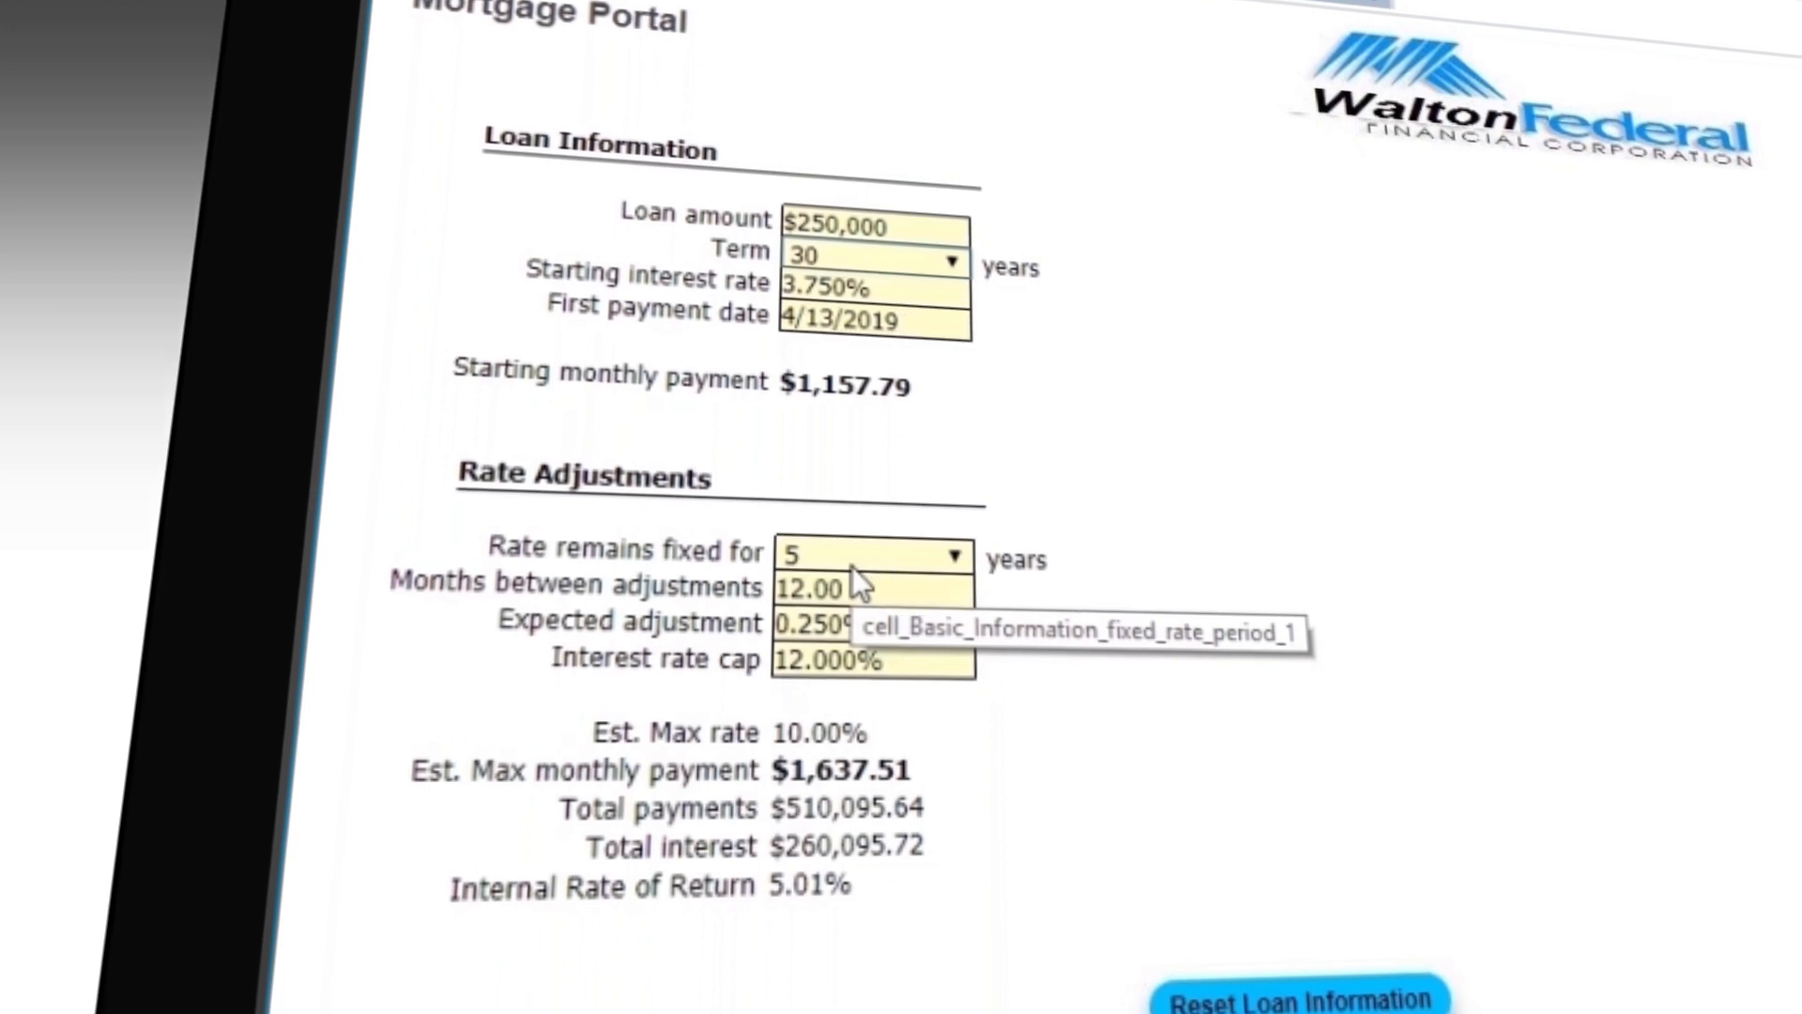
mouse_move(840, 390)
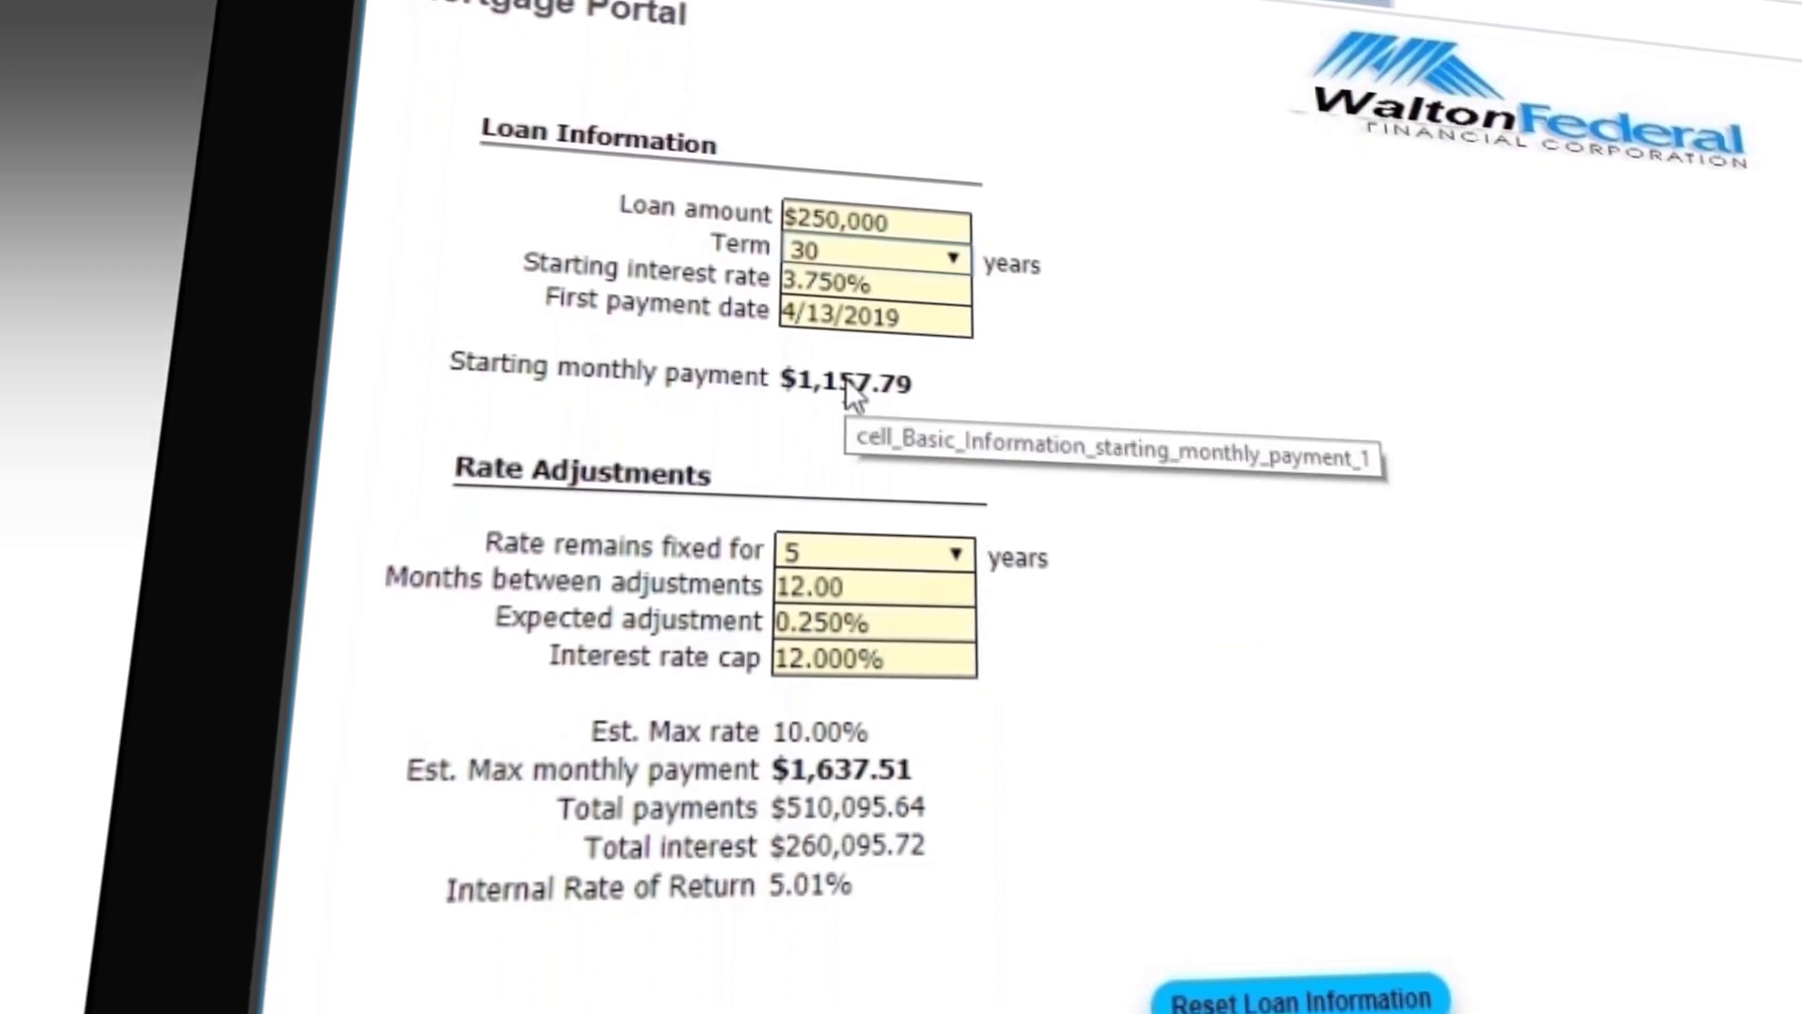
double_click(847, 380)
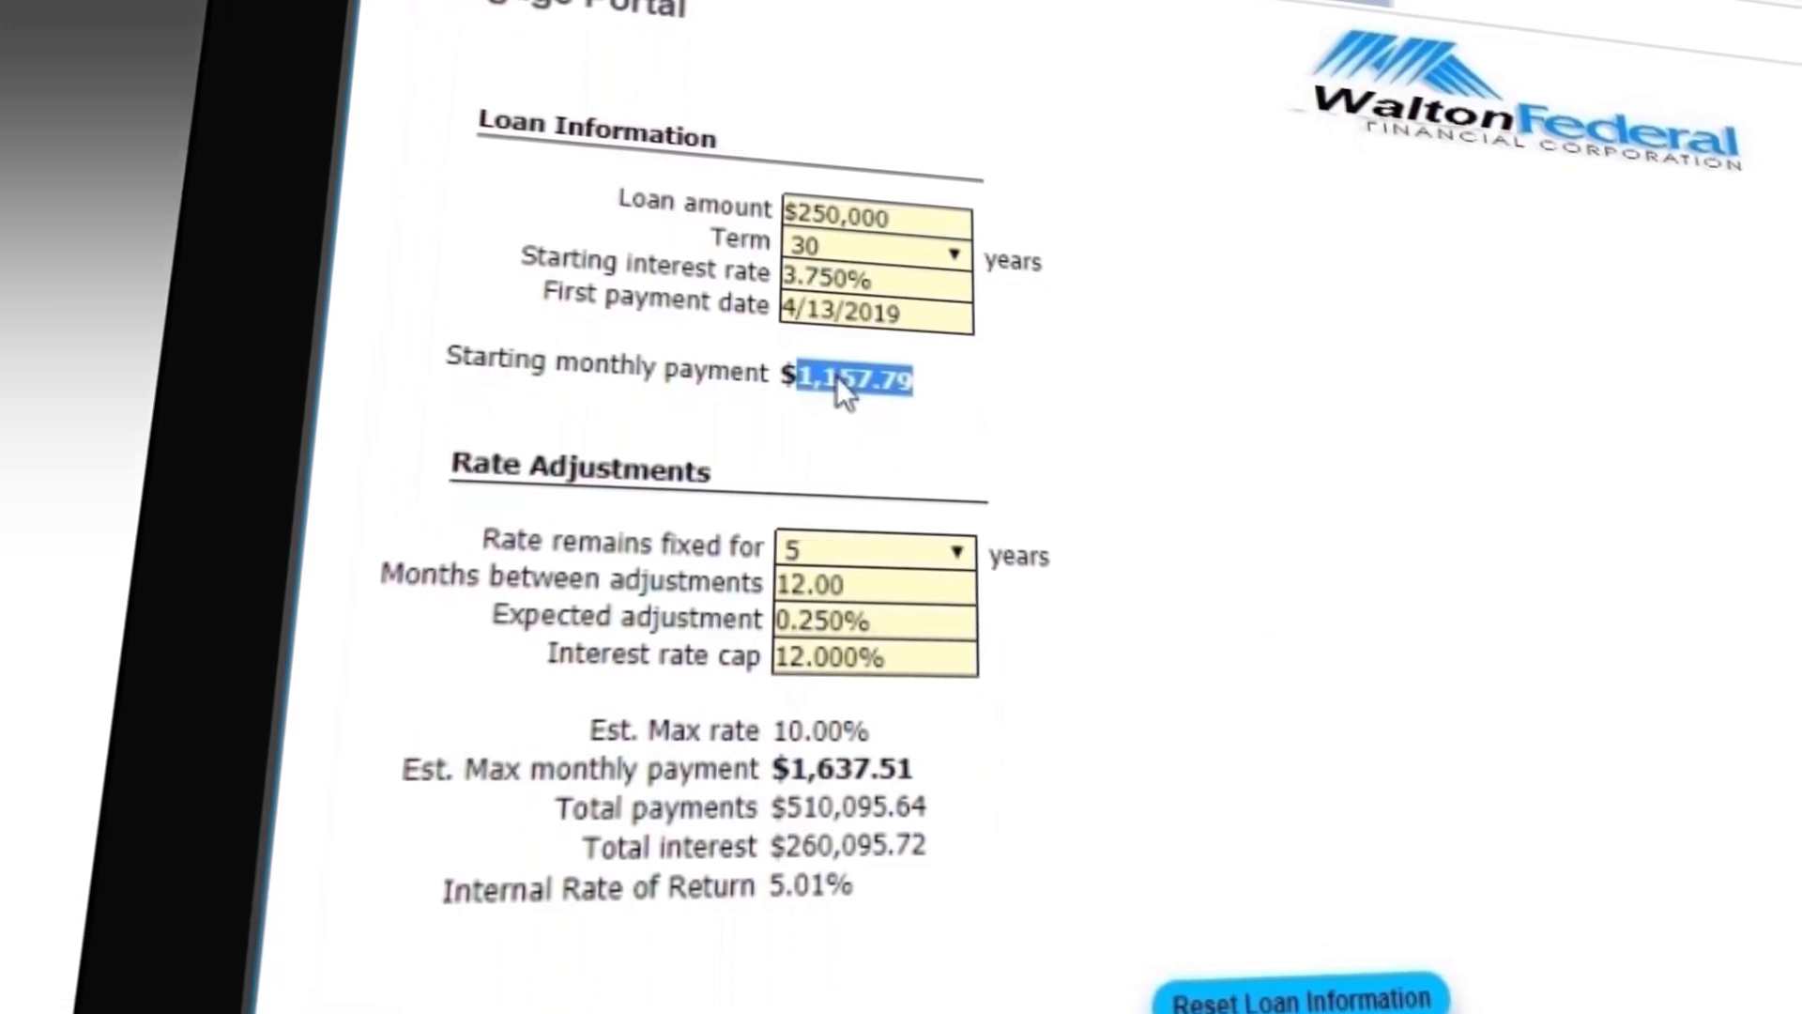